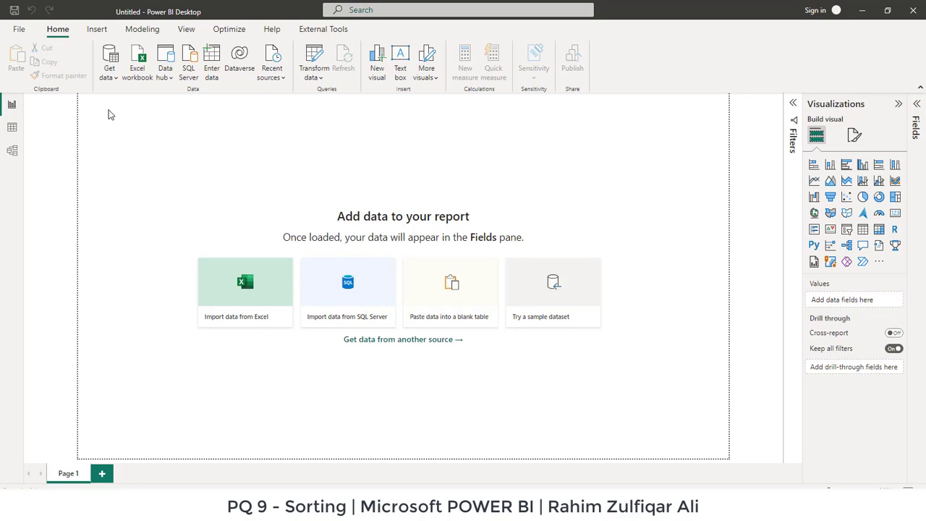
mouse_move(324, 144)
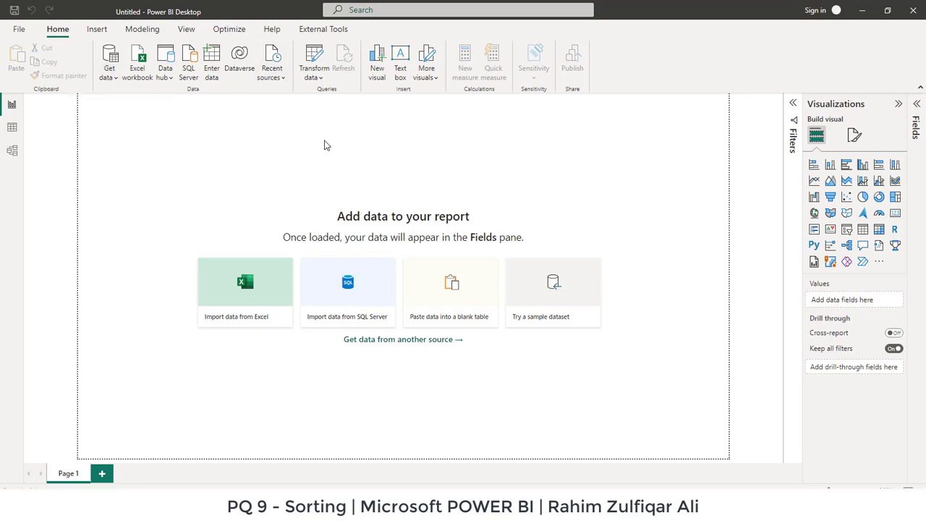
mouse_move(107, 82)
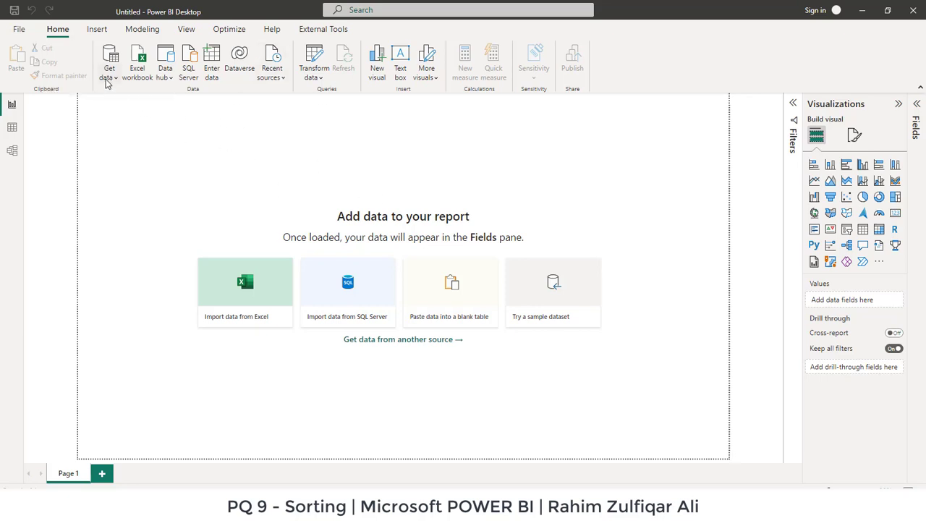
Show the Get data list of common data sources from the Home ribbon.
click(108, 60)
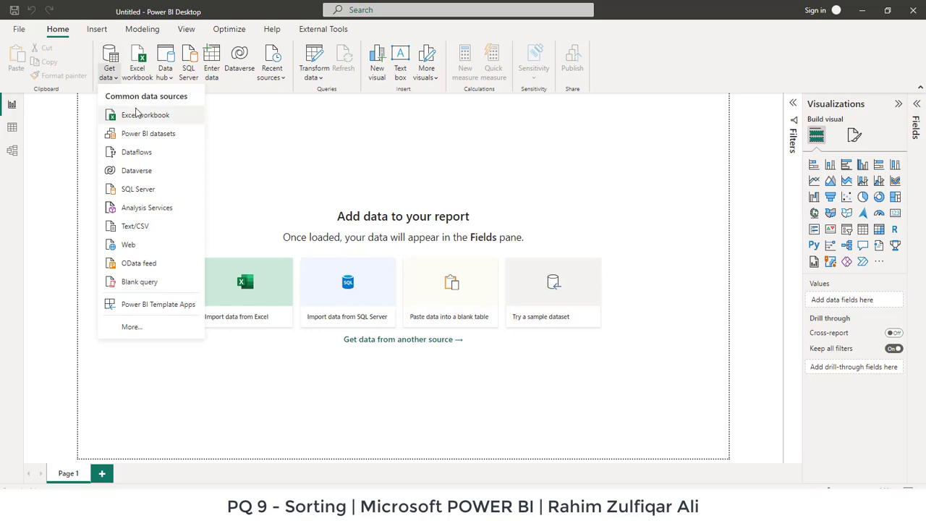
mouse_move(148, 117)
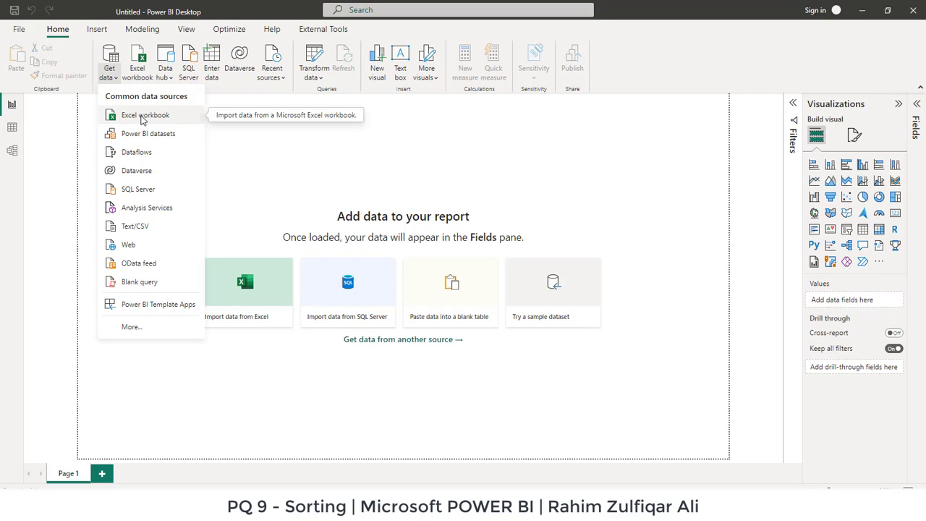
Start an Excel workbook import and browse into the PQ 9 - Sorting folder for Sorting.xlsx.
click(145, 114)
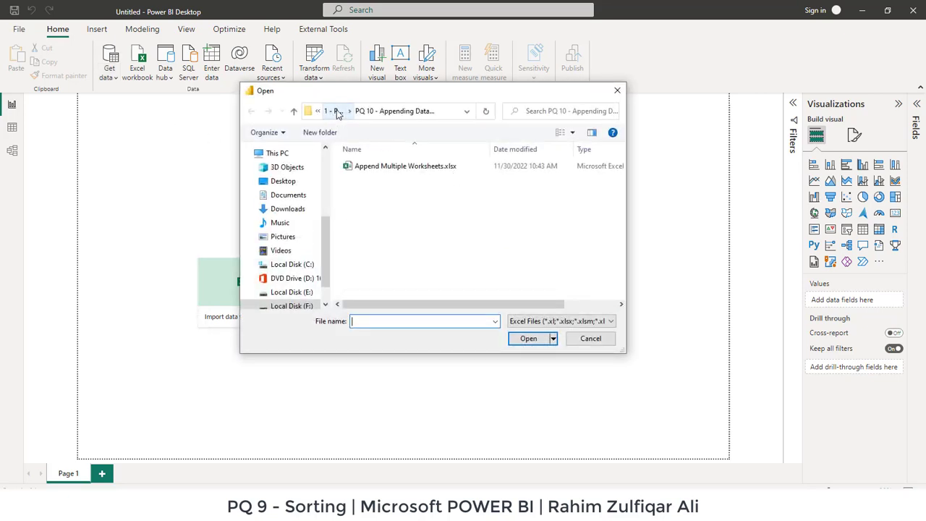
click(333, 110)
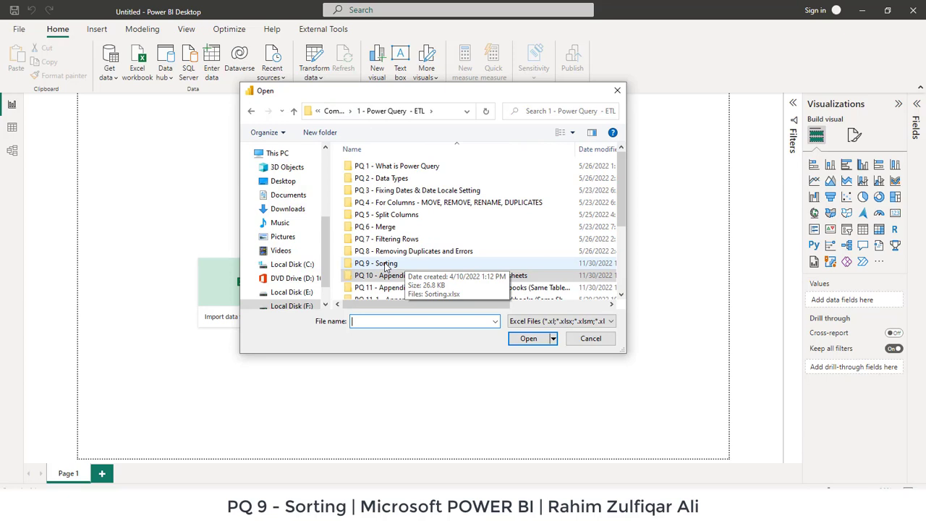
double_click(376, 264)
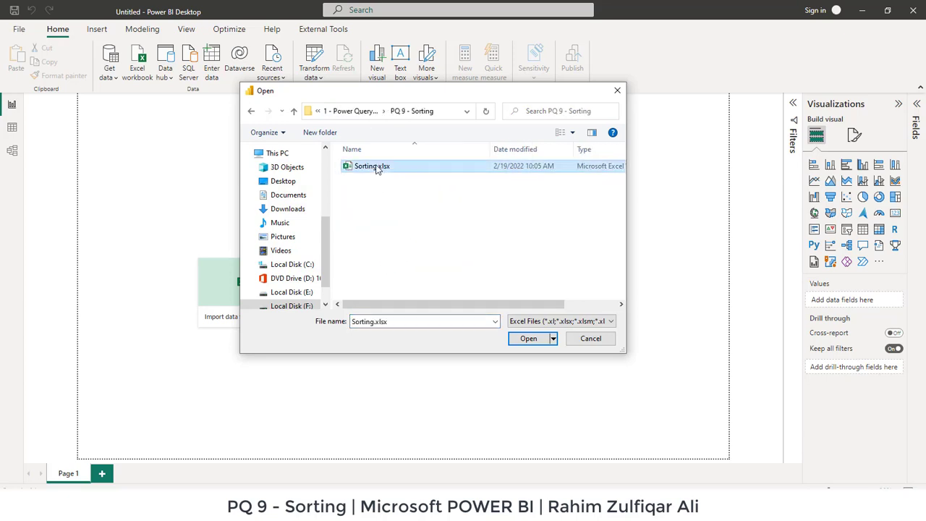
mouse_move(372, 165)
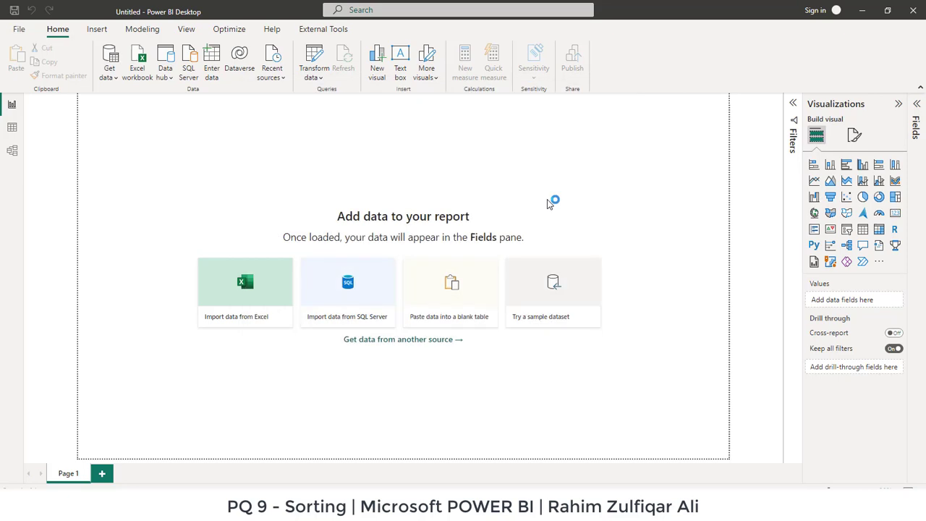
Preview Table1 in the Navigator and send it to Power Query with Transform Data.
click(245, 289)
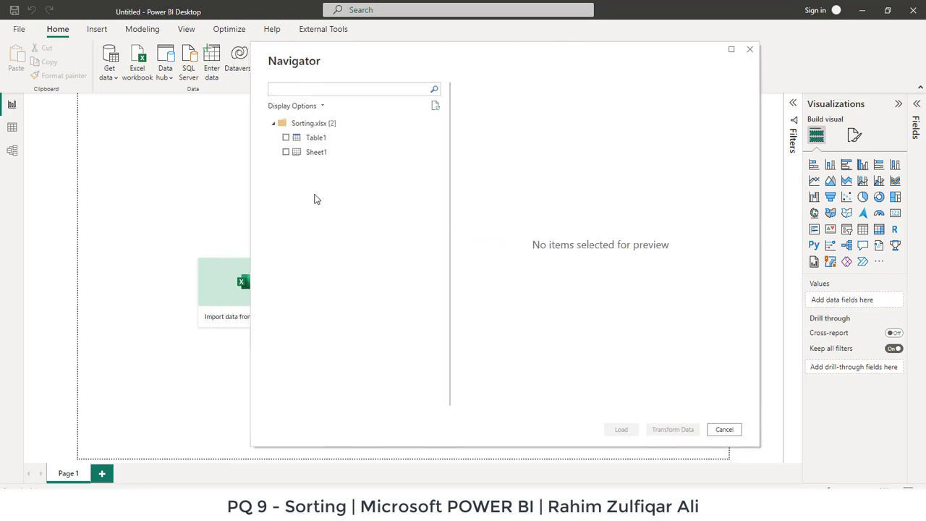
mouse_move(316, 137)
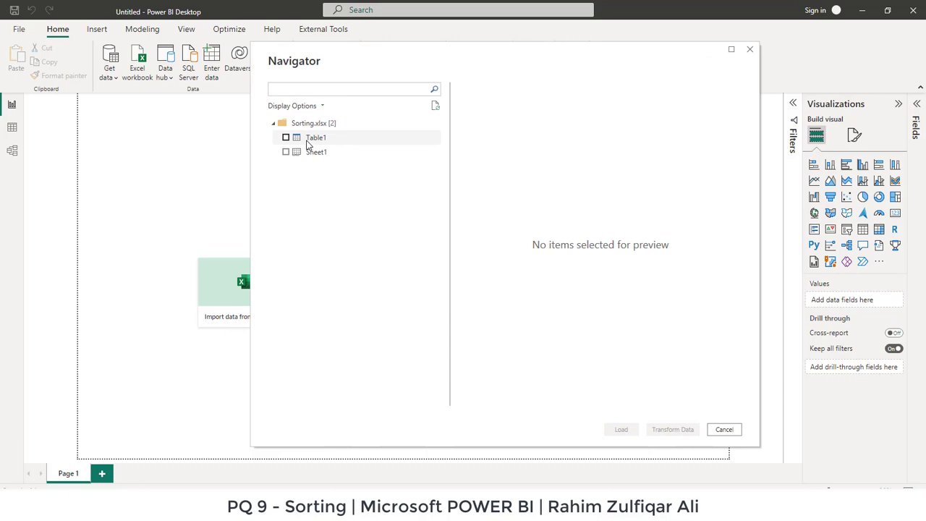
mouse_move(306, 152)
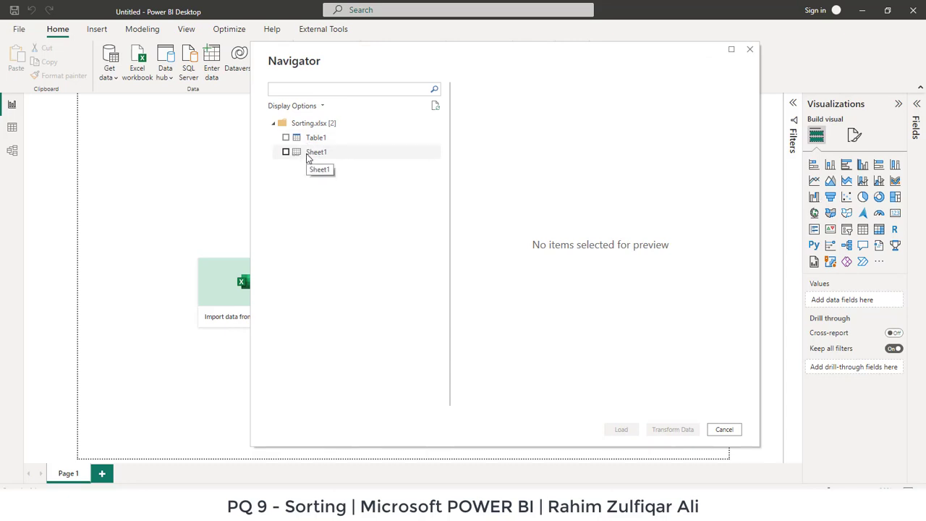
mouse_move(315, 137)
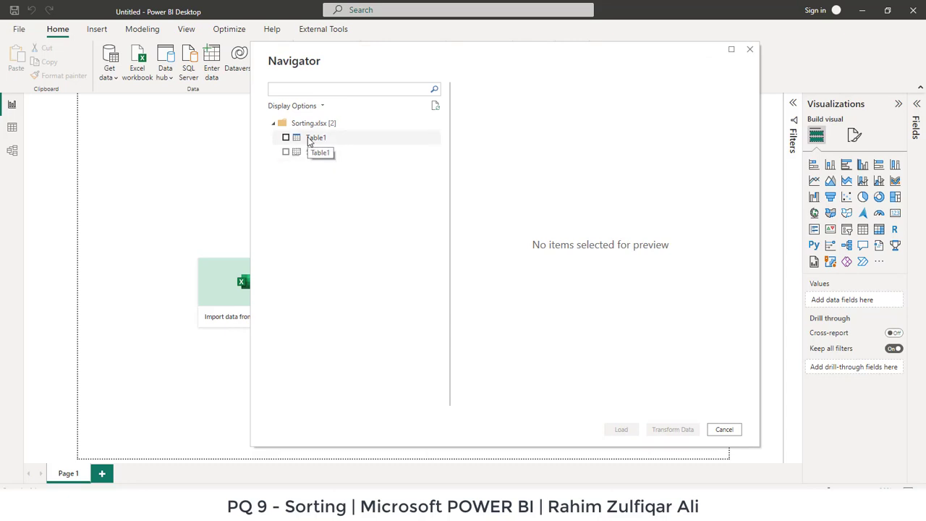
mouse_move(316, 152)
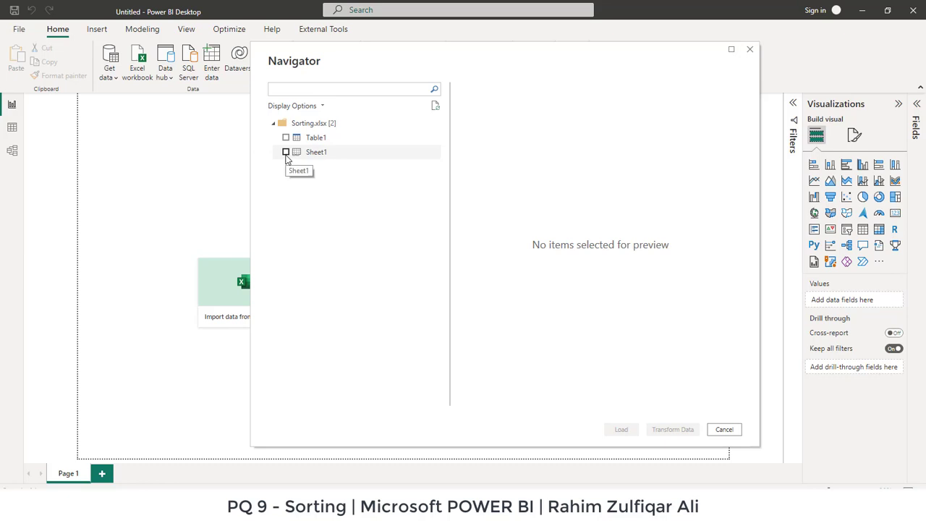
click(286, 138)
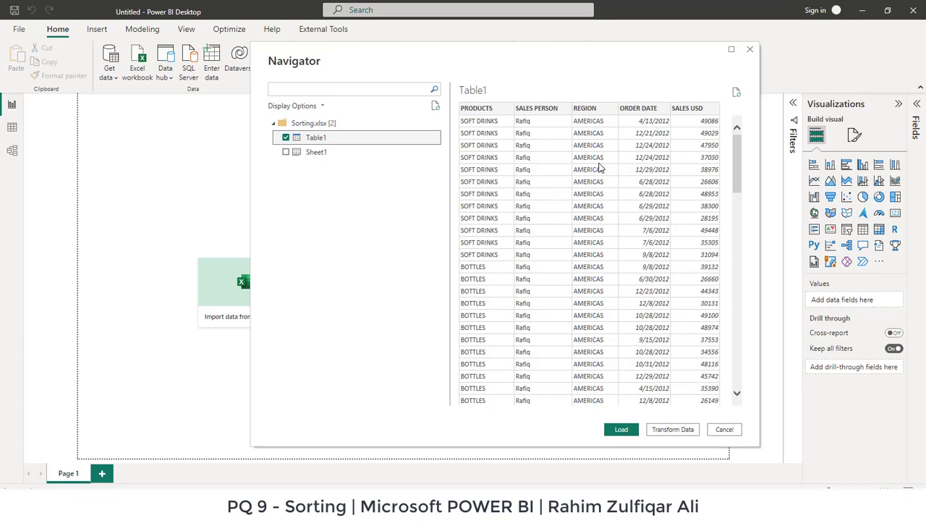
mouse_move(677, 358)
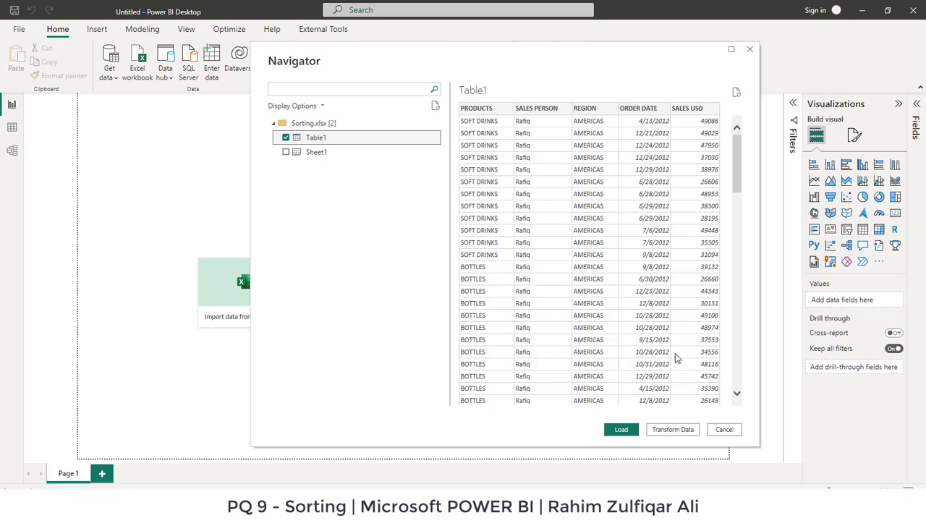
mouse_move(669, 436)
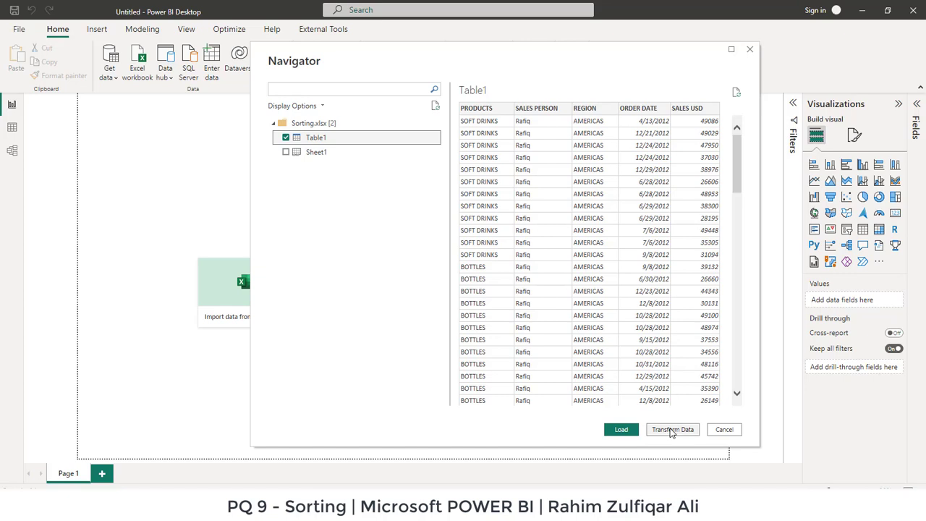
mouse_move(674, 433)
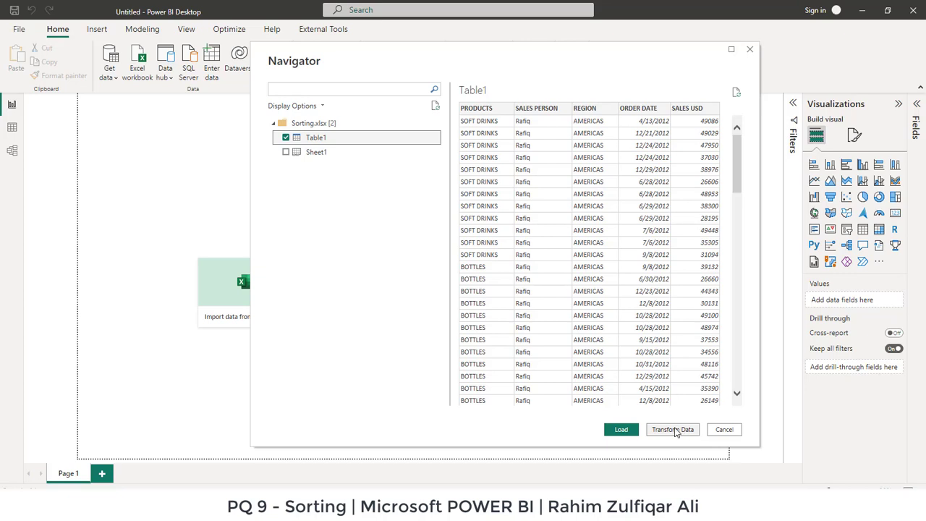
click(671, 429)
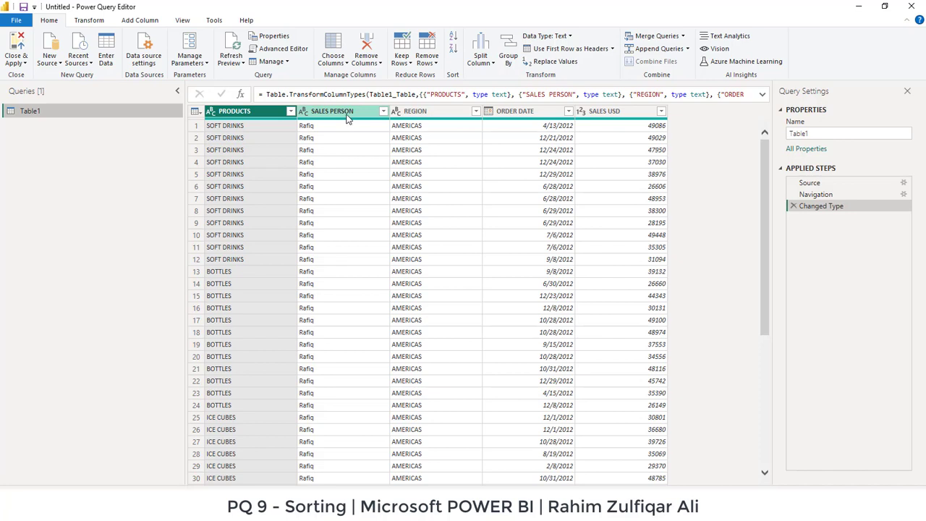
mouse_move(353, 119)
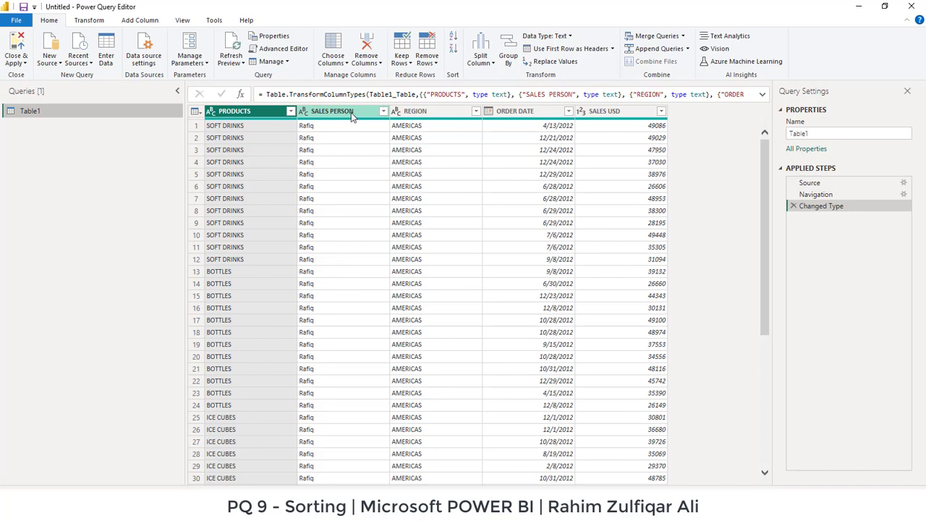
click(416, 110)
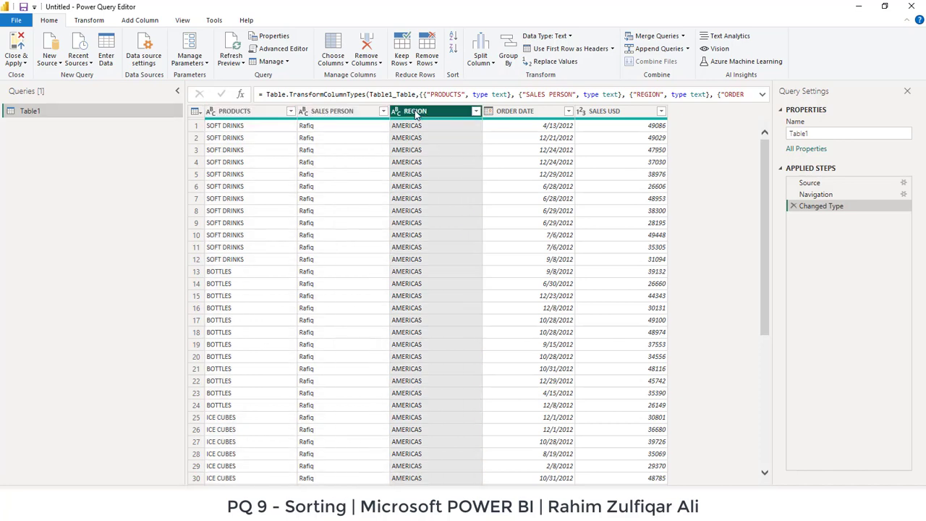
click(234, 110)
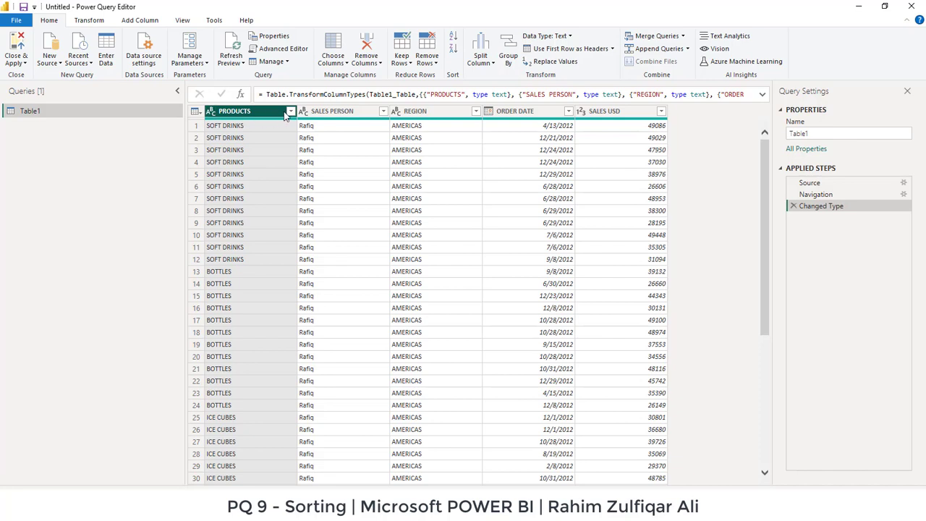
Sort the table by PRODUCTS ascending (A to Z), then select SALES PERSON.
click(290, 110)
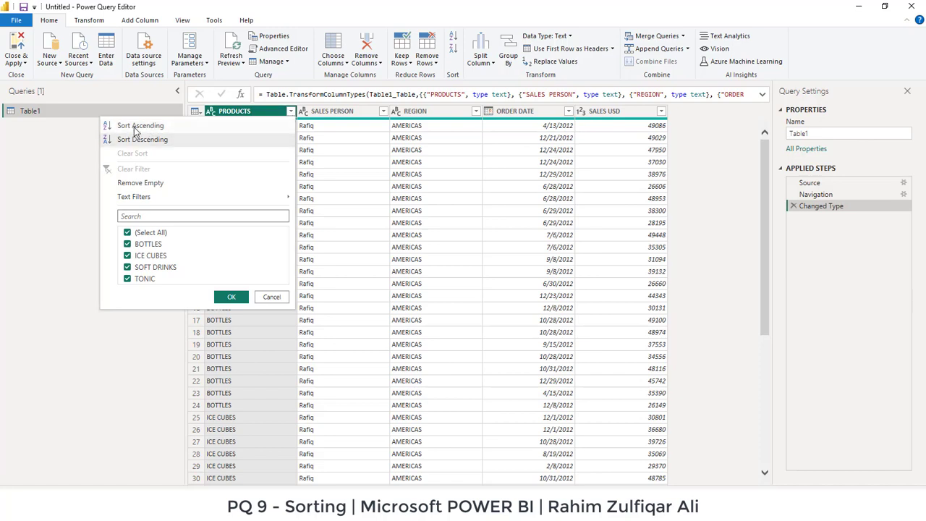
mouse_move(147, 136)
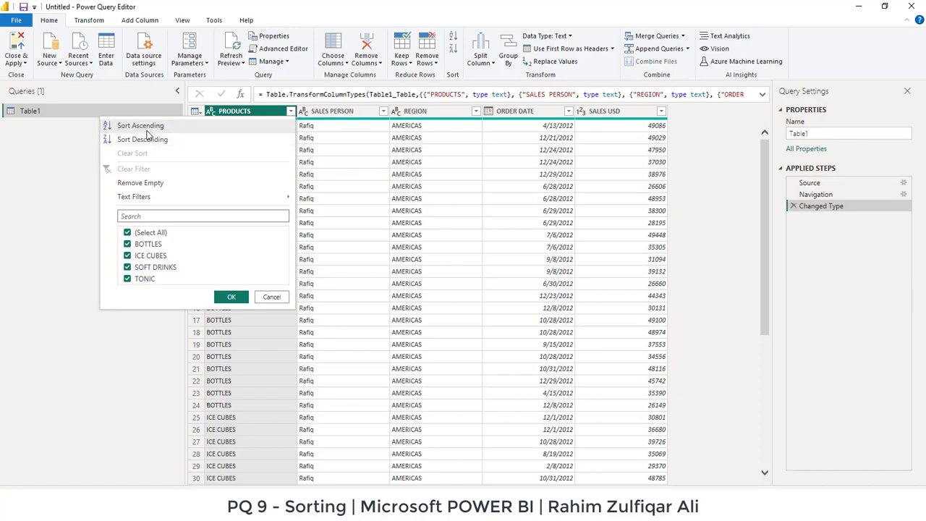
click(140, 124)
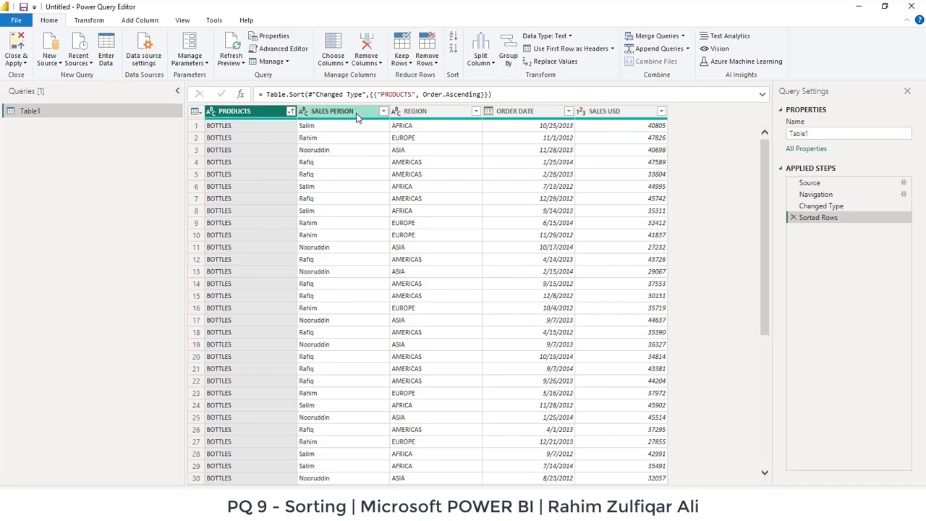
click(332, 110)
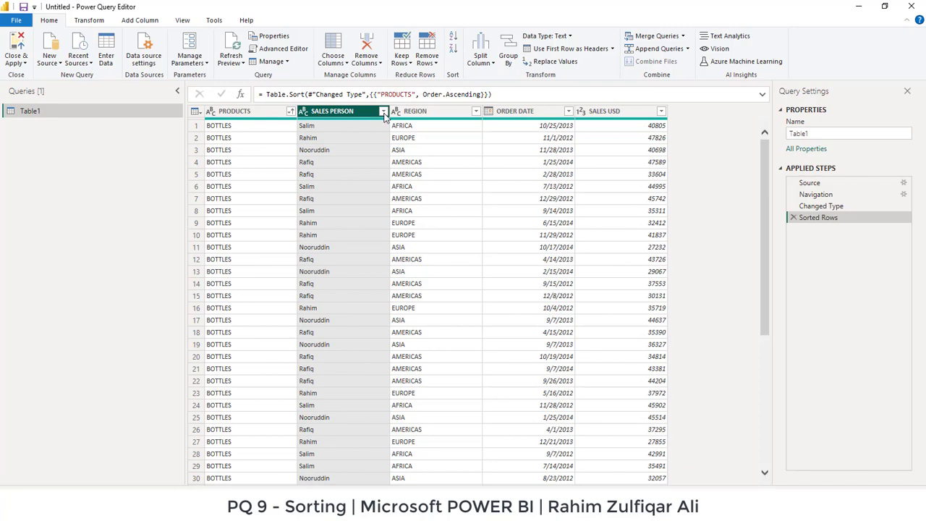
Sort SALES PERSON descending as a second level and check the resulting order.
click(384, 109)
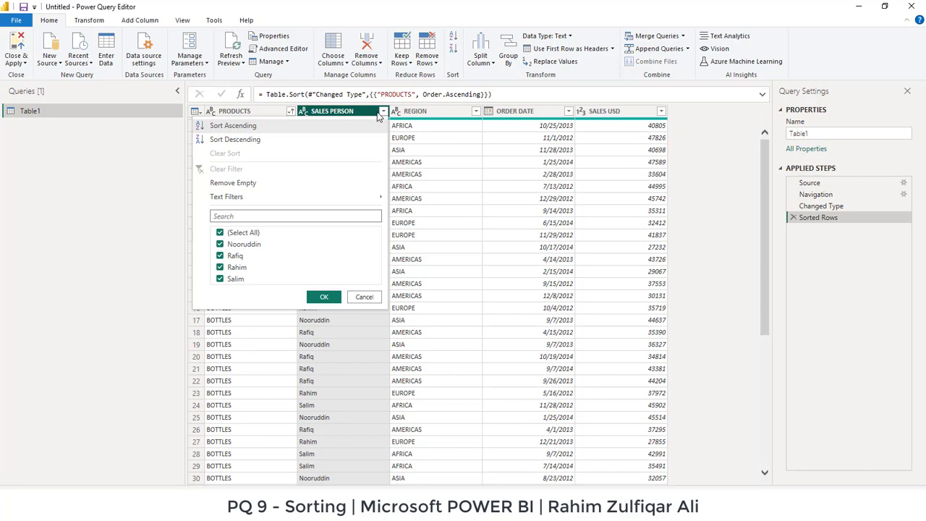
mouse_move(237, 133)
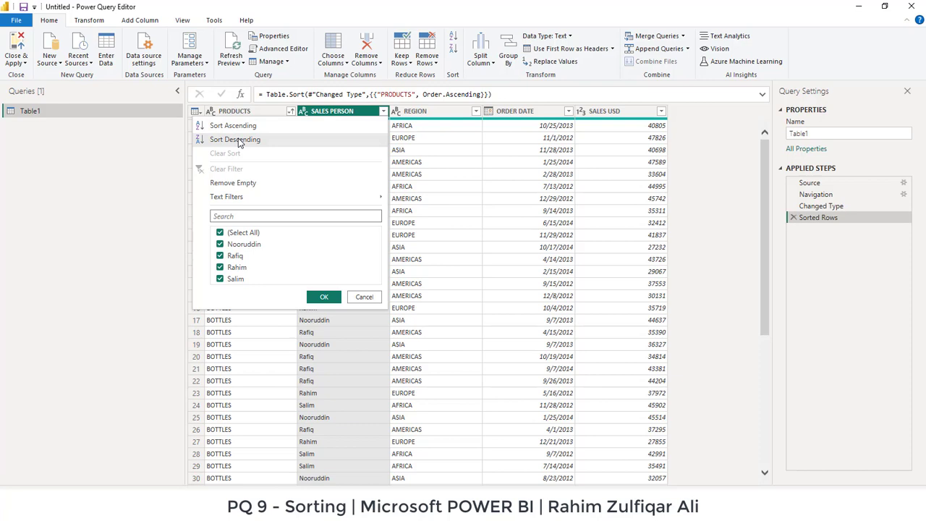
click(234, 139)
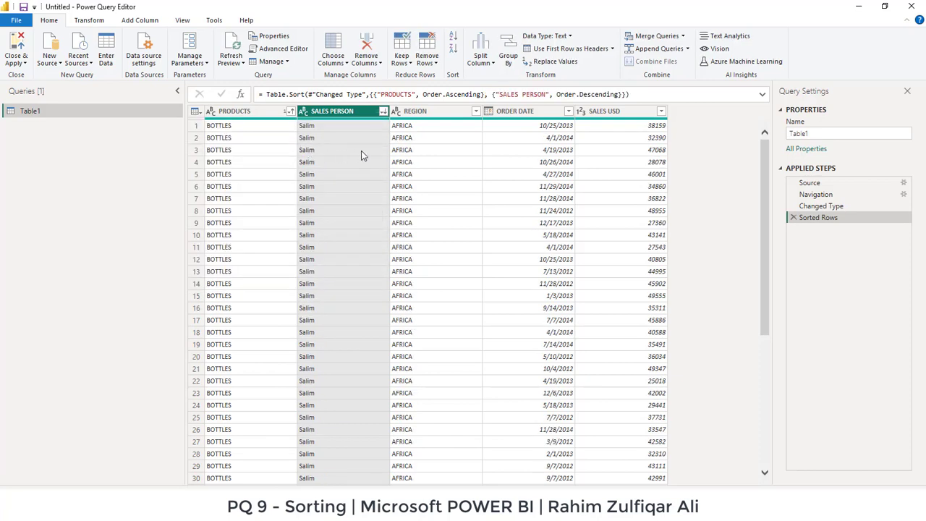
click(333, 110)
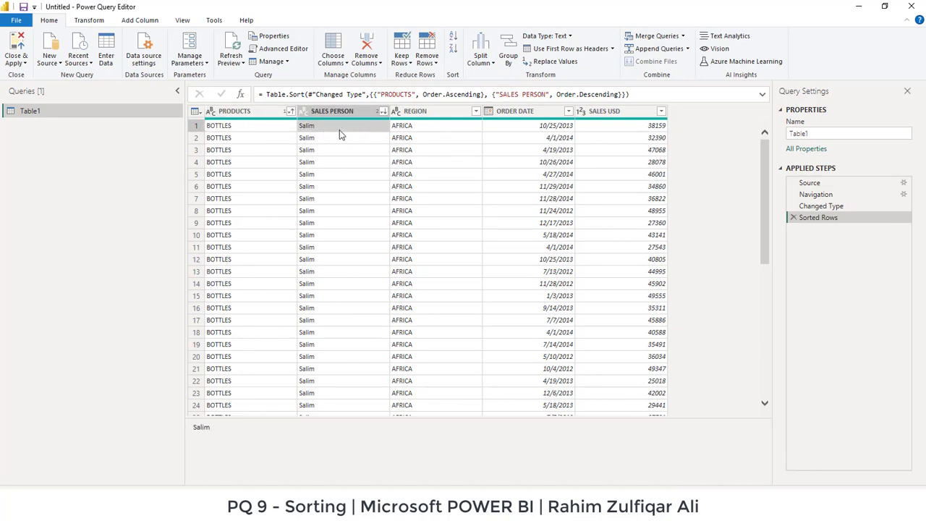
mouse_move(341, 147)
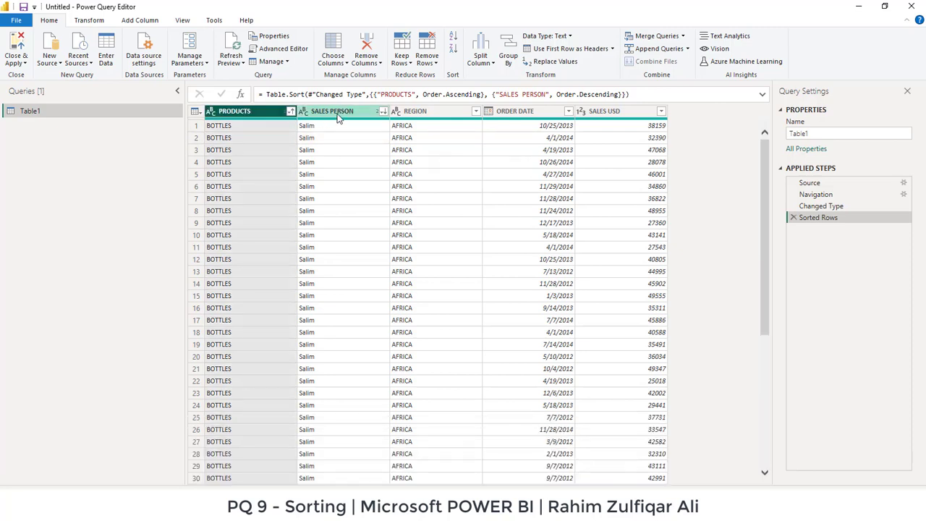
click(332, 110)
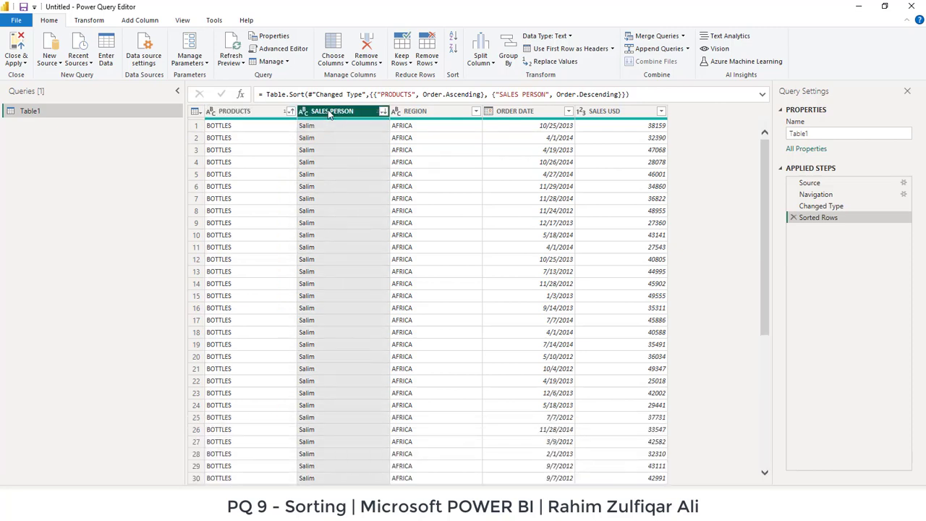
click(234, 110)
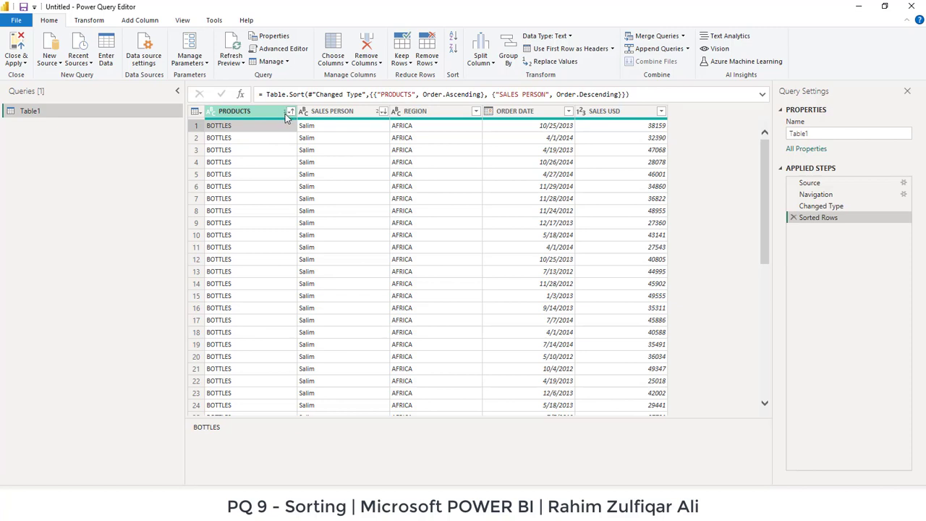
mouse_move(289, 119)
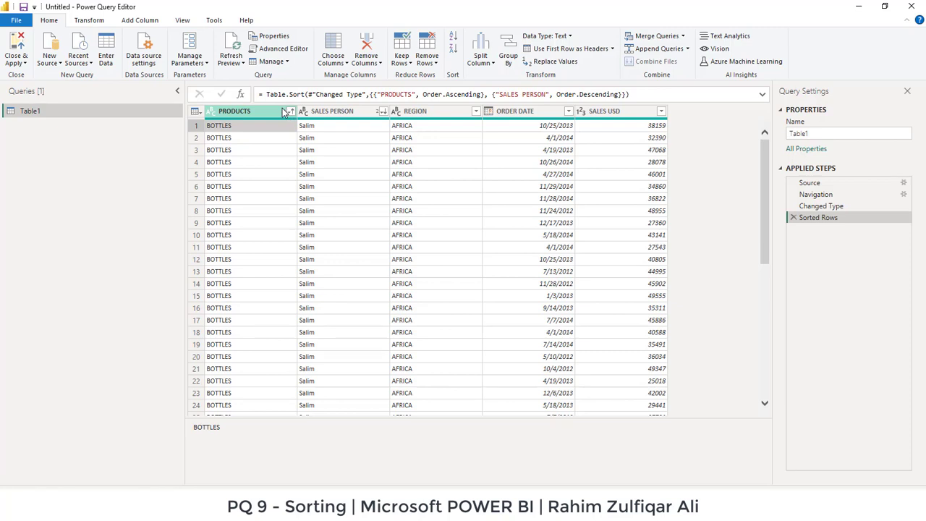
click(332, 110)
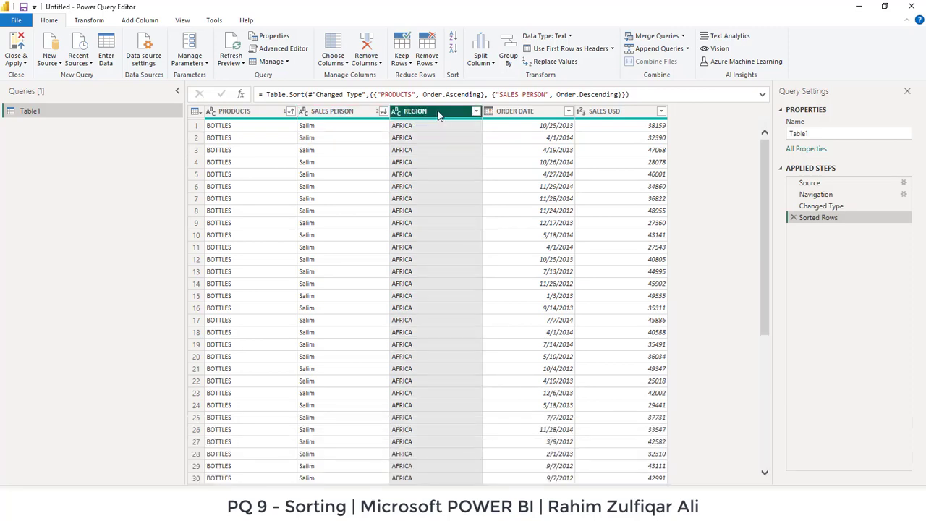
Sort REGION descending as the third level after SALES PERSON.
click(476, 110)
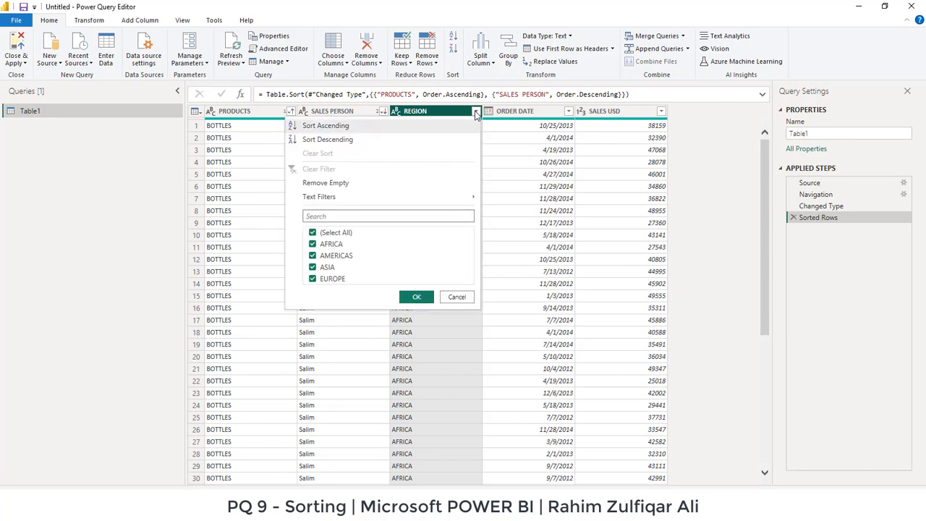
mouse_move(326, 139)
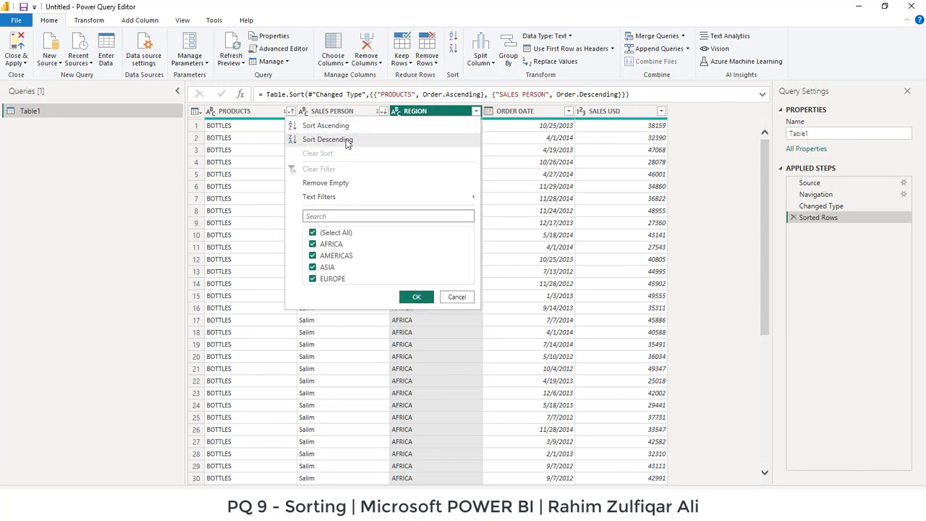
click(327, 139)
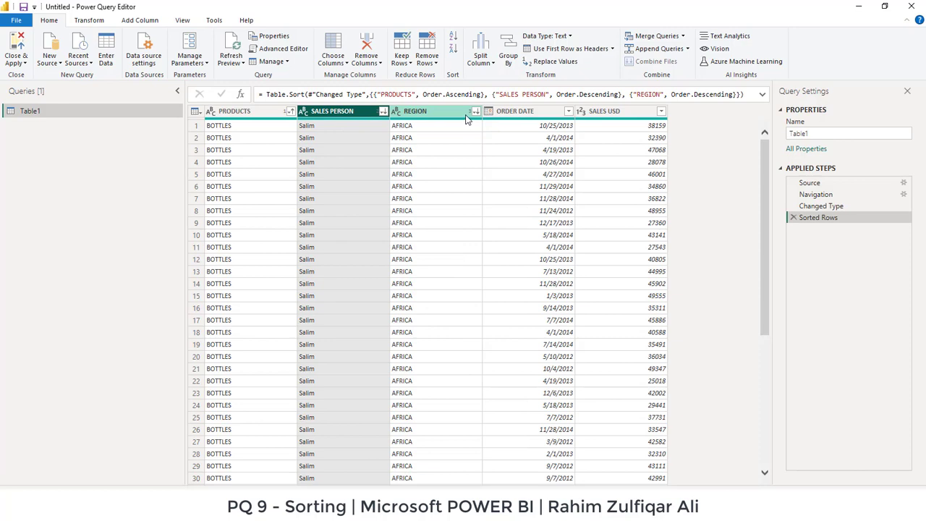
click(414, 110)
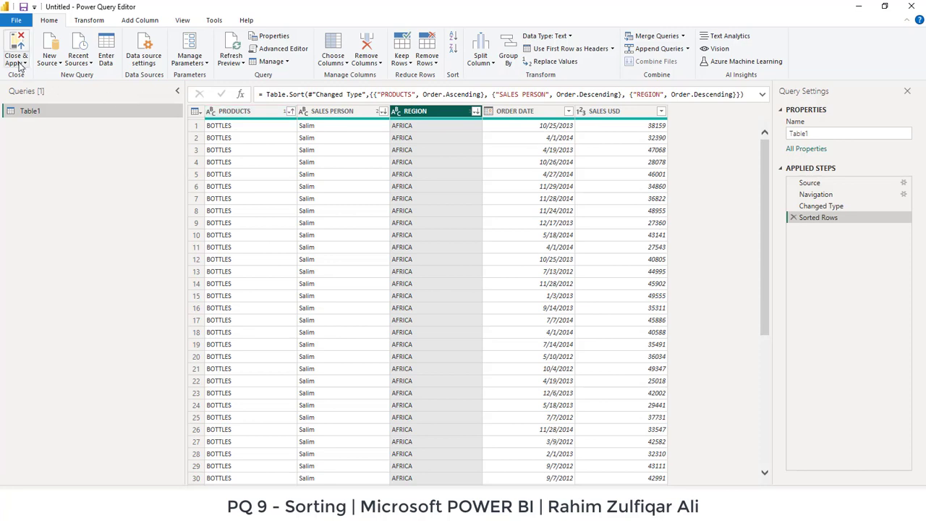
mouse_move(16, 51)
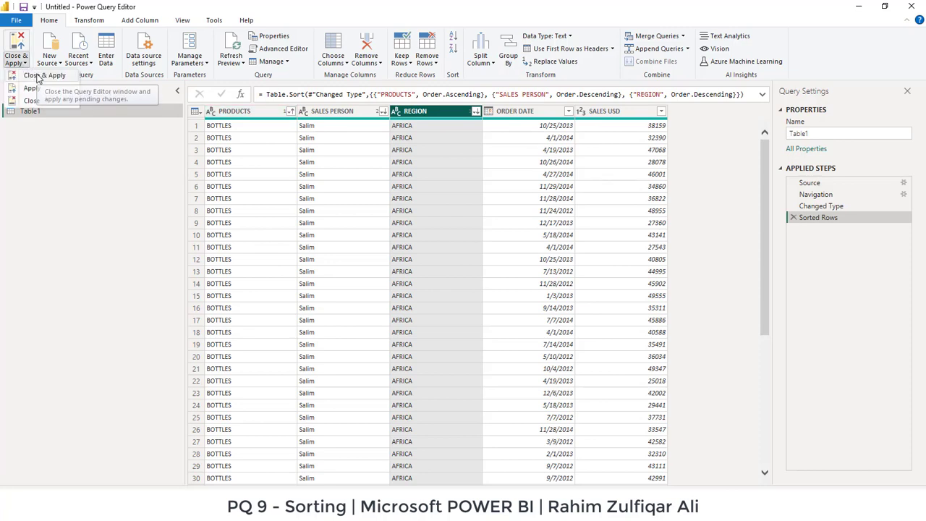